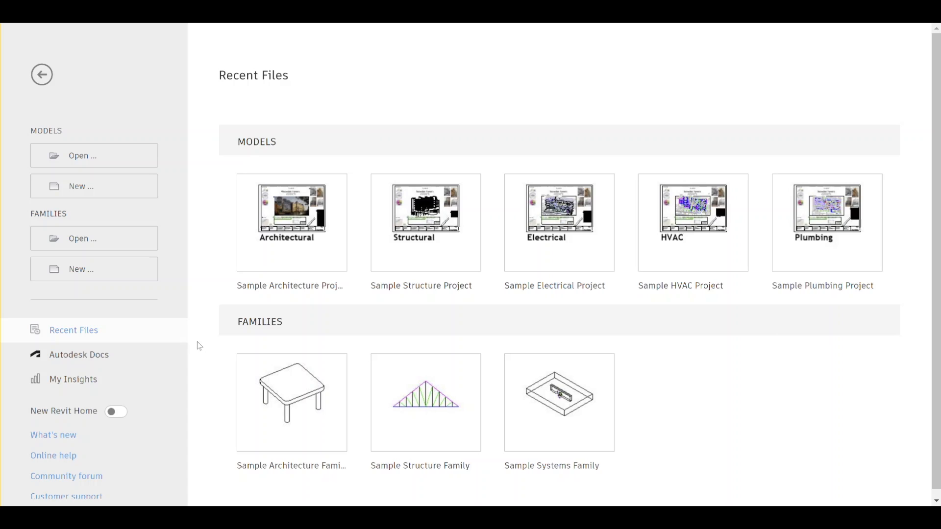
{"action": "mouse_move", "coordinate": [439, 311]}
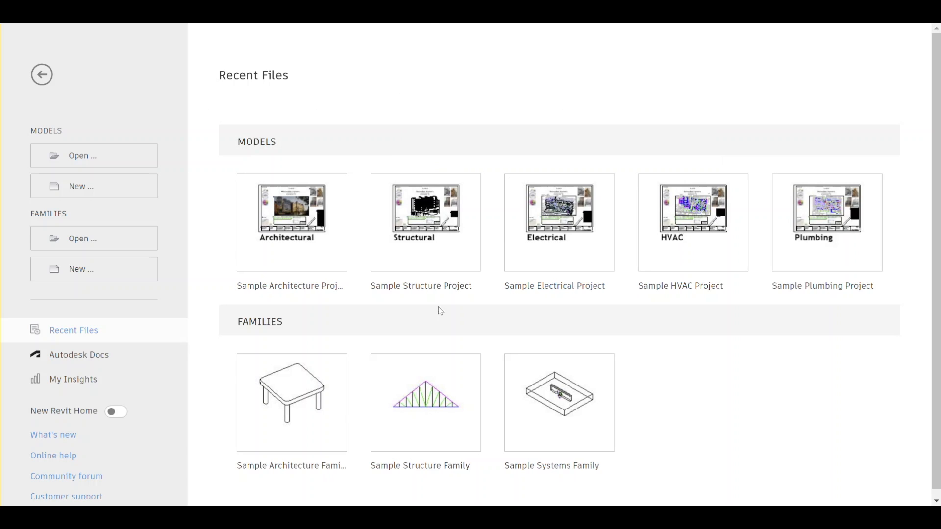
{"action": "mouse_move", "coordinate": [206, 227]}
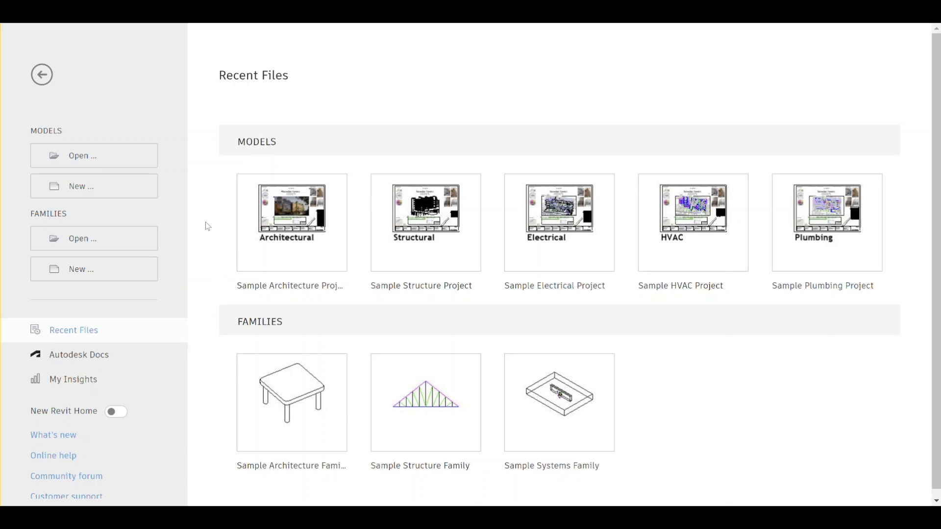
{"action": "mouse_move", "coordinate": [116, 412]}
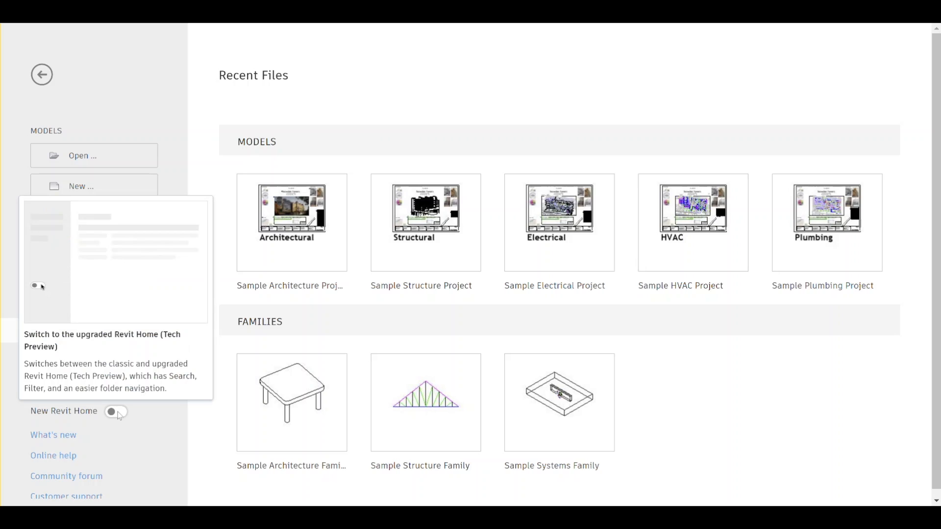
Step: Turn on the New Revit Home and show recent files in List View with details
{"action": "left_click", "coordinate": [38, 285]}
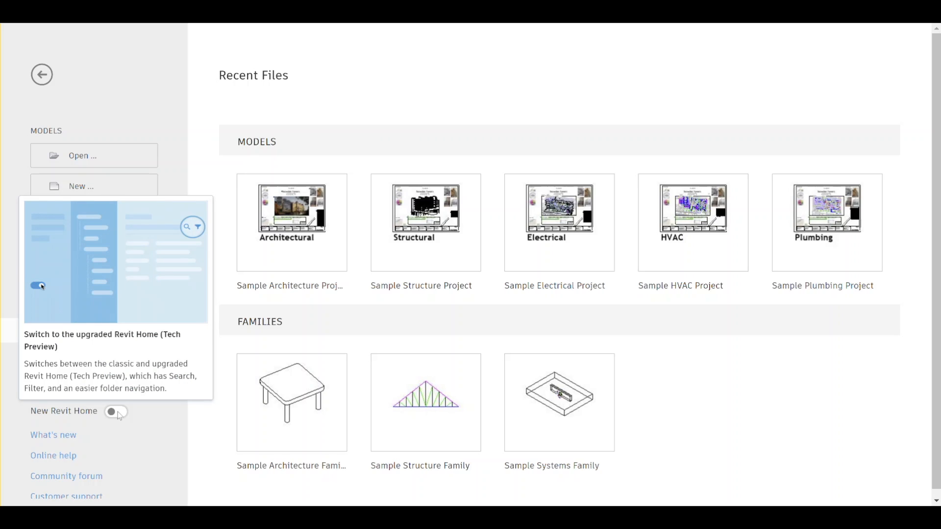
{"action": "left_click", "coordinate": [115, 411]}
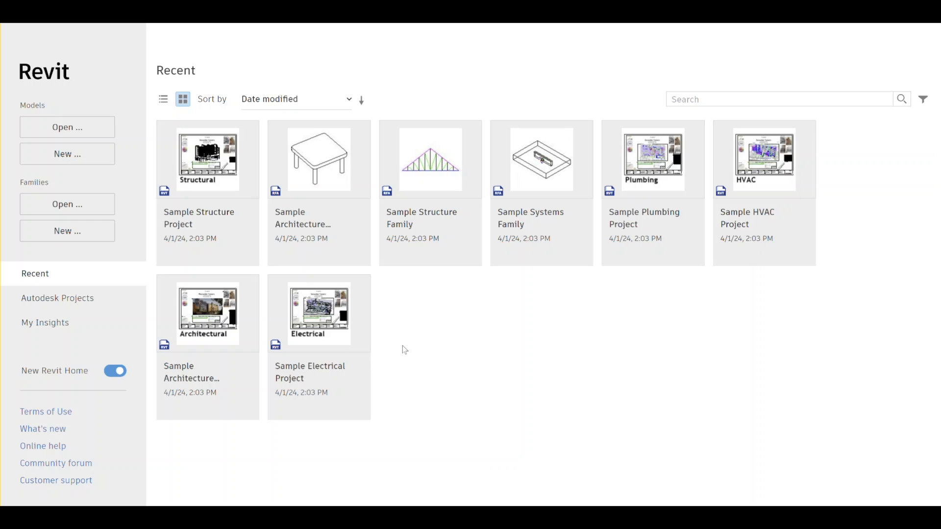
{"action": "mouse_move", "coordinate": [163, 99]}
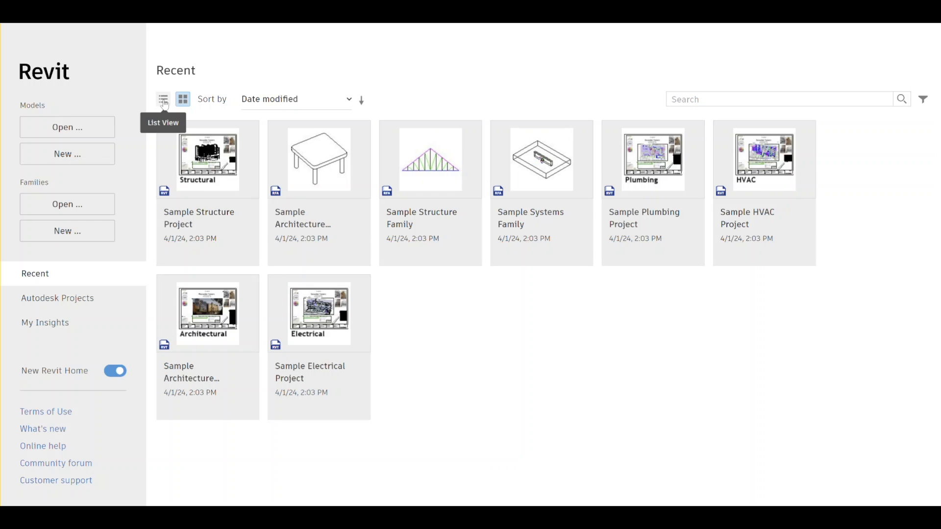
{"action": "left_click", "coordinate": [162, 99]}
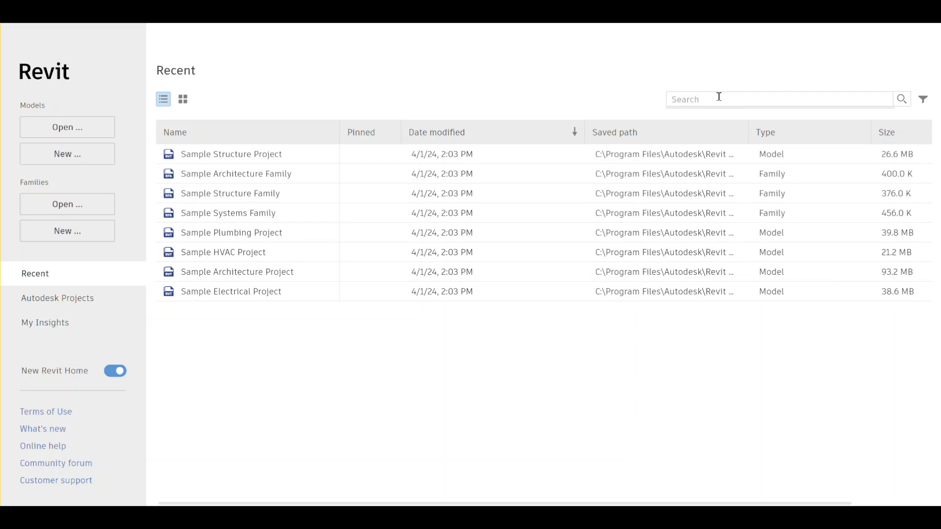
{"action": "mouse_move", "coordinate": [923, 99]}
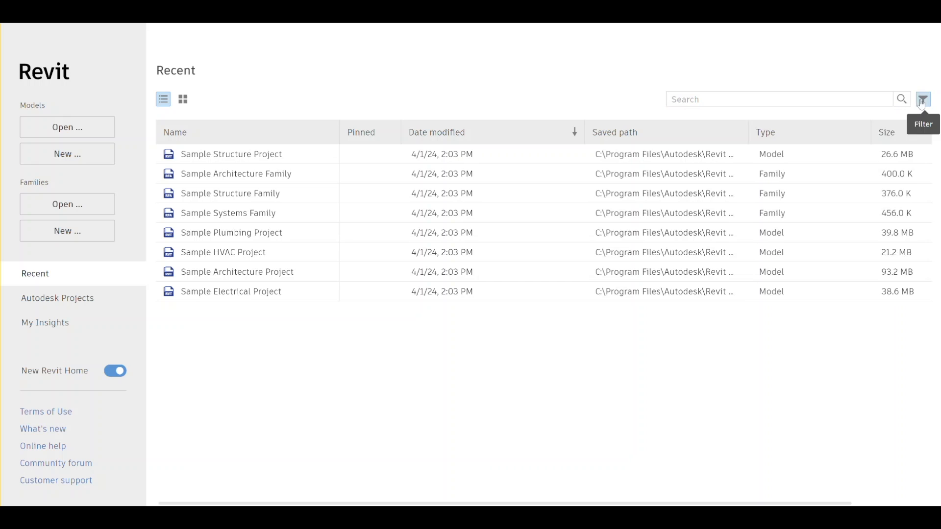
Step: Show the recent-files filter options for date modified and Families/Models type
{"action": "left_click", "coordinate": [922, 99]}
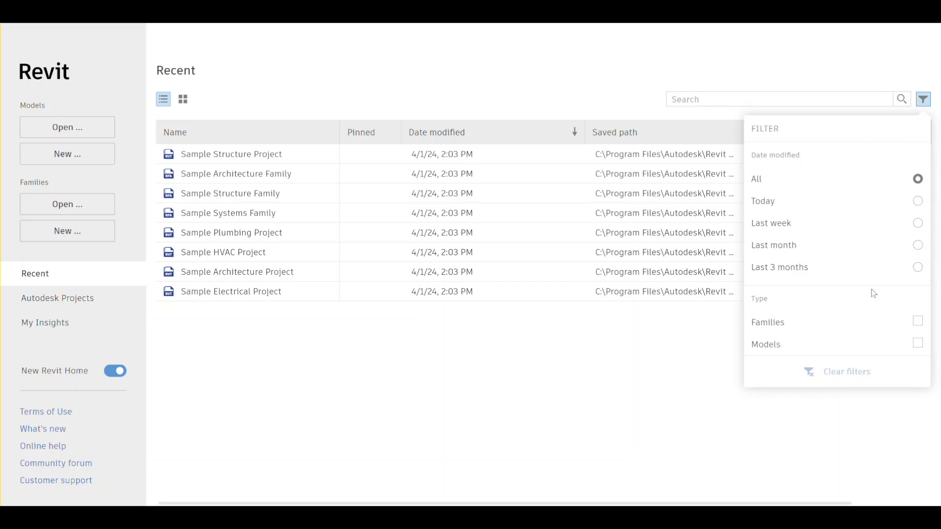
{"action": "mouse_move", "coordinate": [852, 237]}
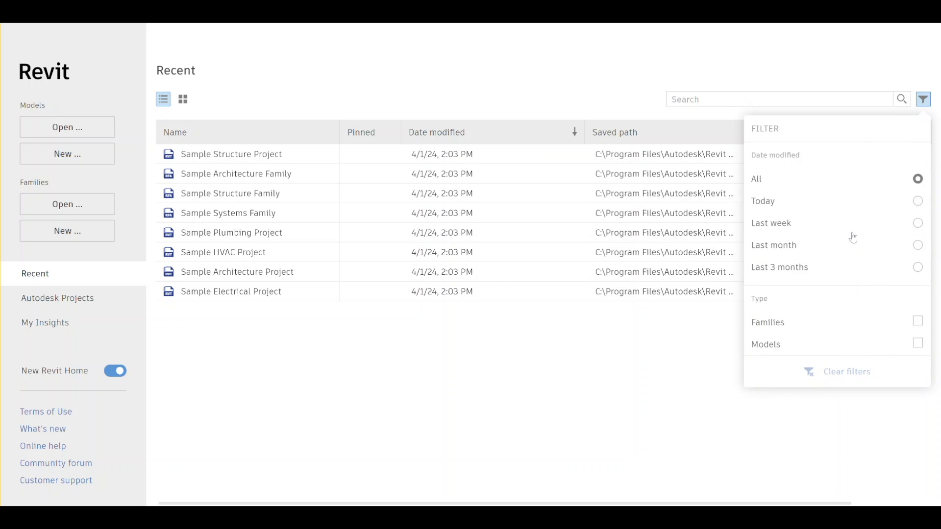
{"action": "mouse_move", "coordinate": [800, 349]}
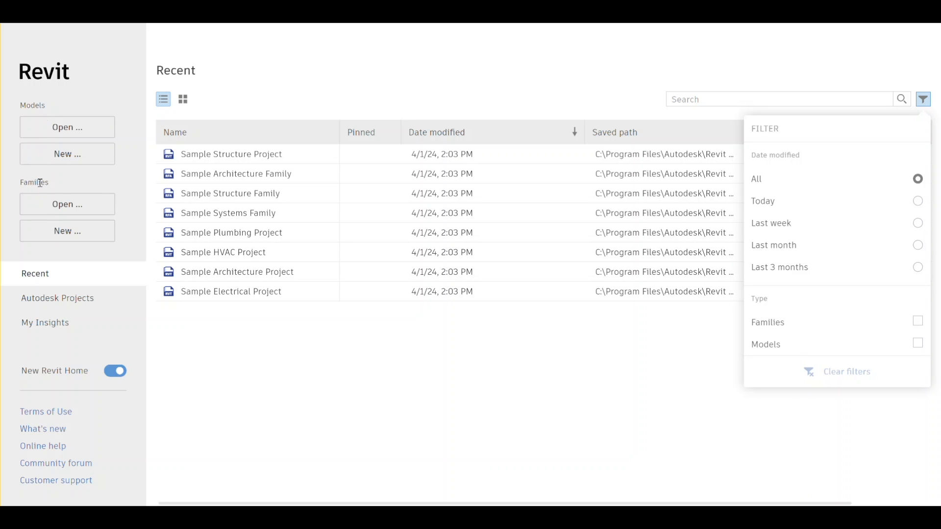
{"action": "mouse_move", "coordinate": [887, 353]}
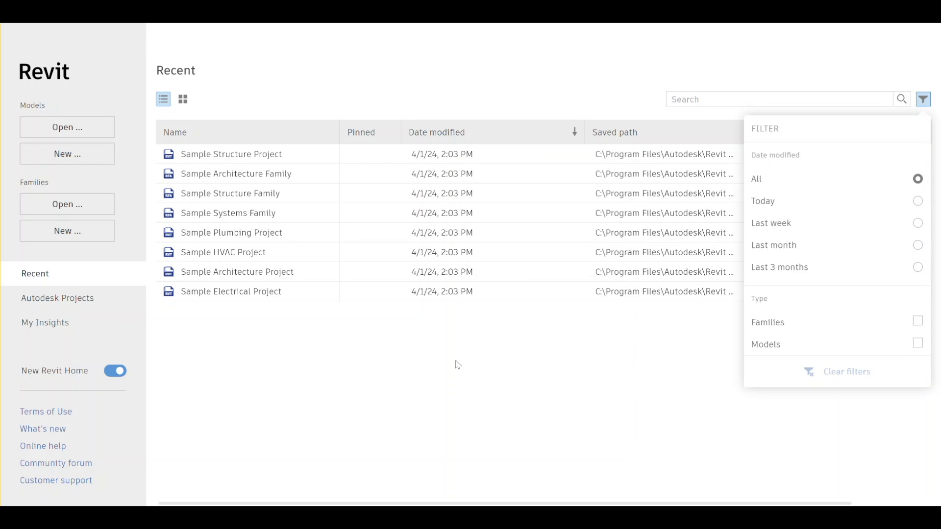
{"action": "mouse_move", "coordinate": [58, 298]}
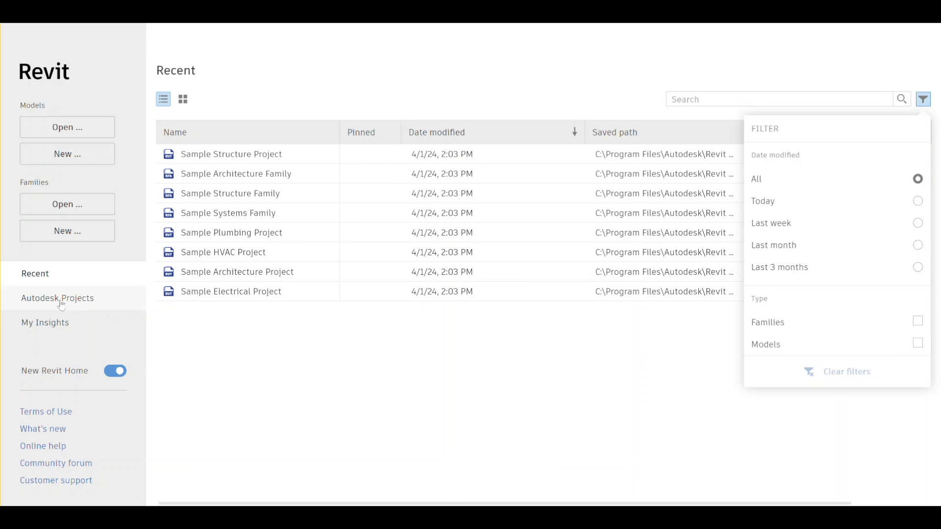
Step: Browse Autodesk Projects, expanding the Seaport Civic Center project to open its Coordination folder
{"action": "left_click", "coordinate": [57, 299]}
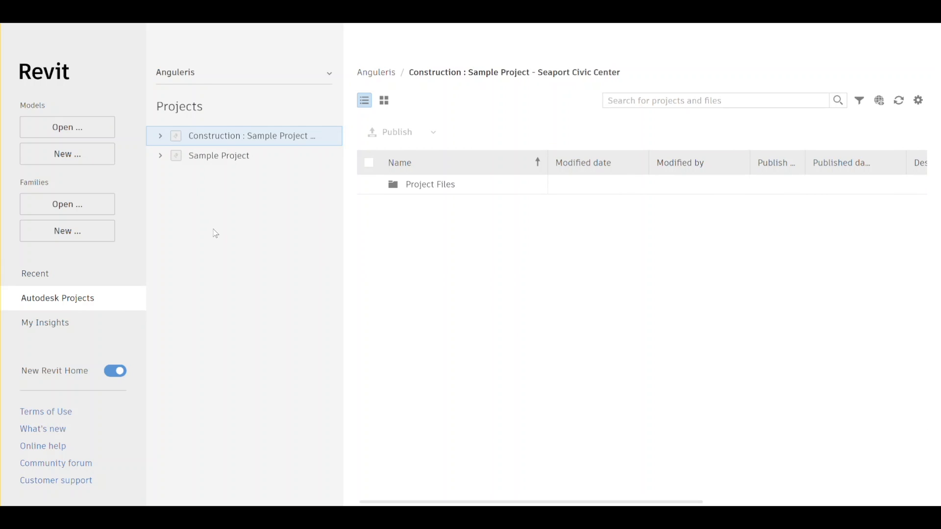
{"action": "mouse_move", "coordinate": [229, 259]}
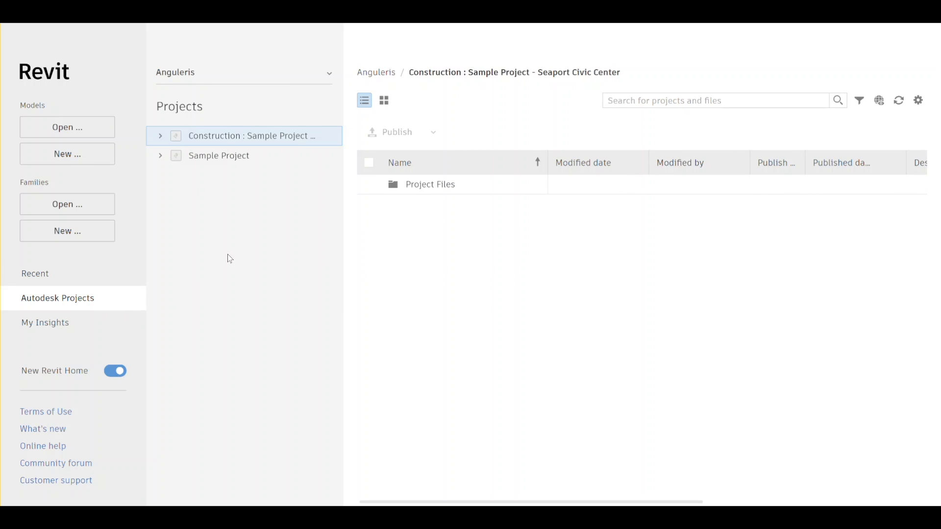
{"action": "mouse_move", "coordinate": [232, 229]}
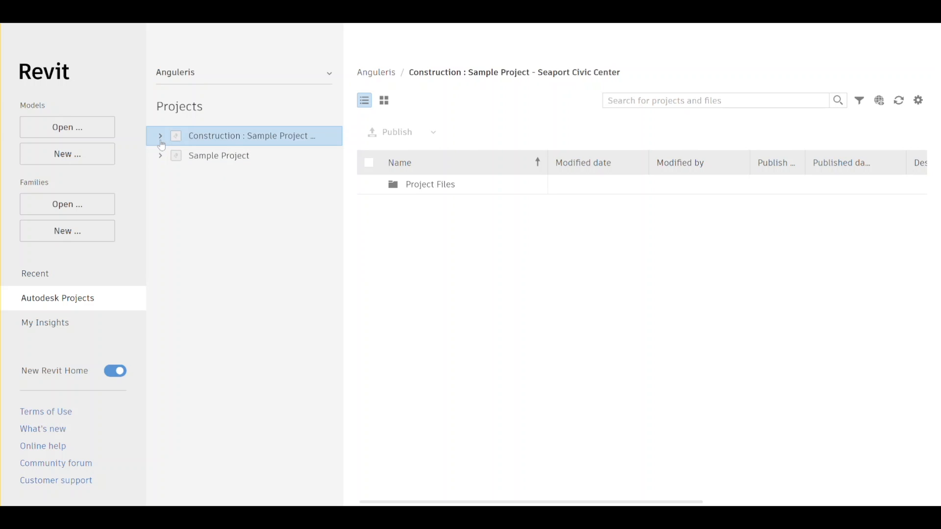
{"action": "left_click", "coordinate": [161, 136]}
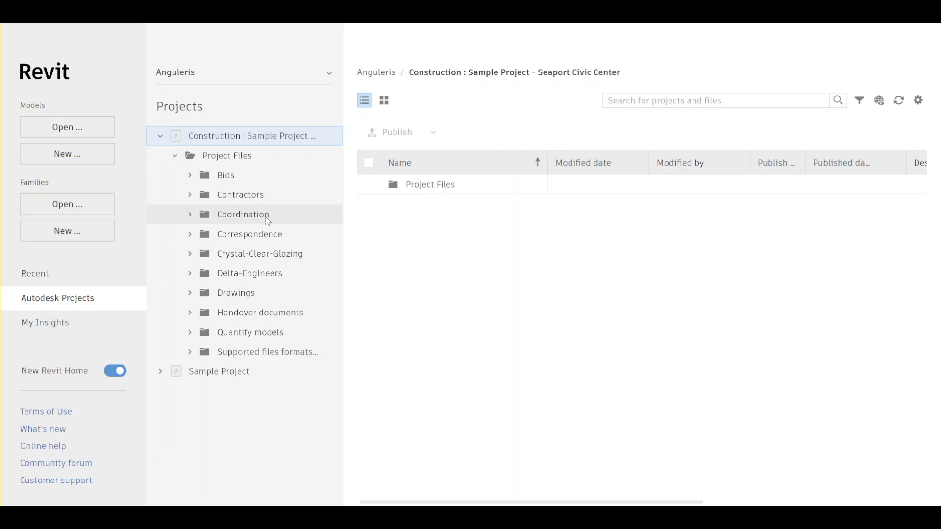
{"action": "left_click", "coordinate": [243, 214]}
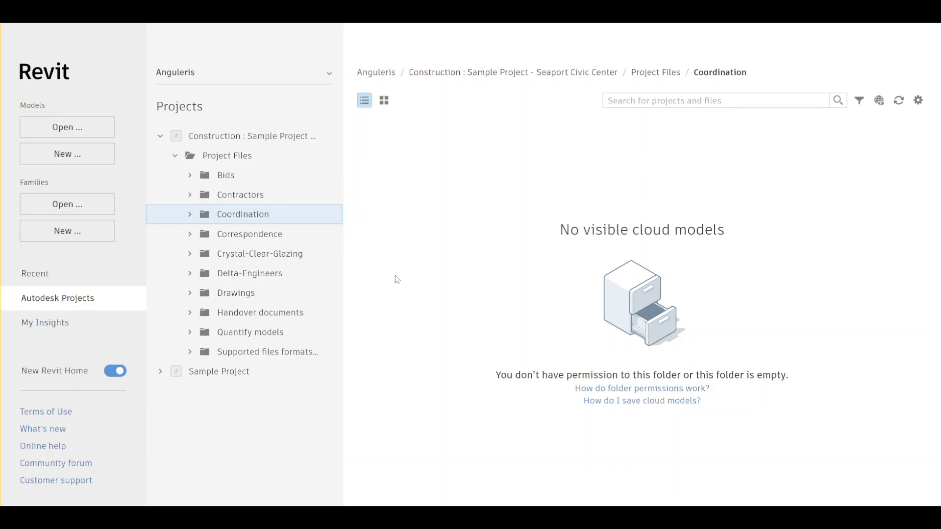
{"action": "mouse_move", "coordinate": [240, 195]}
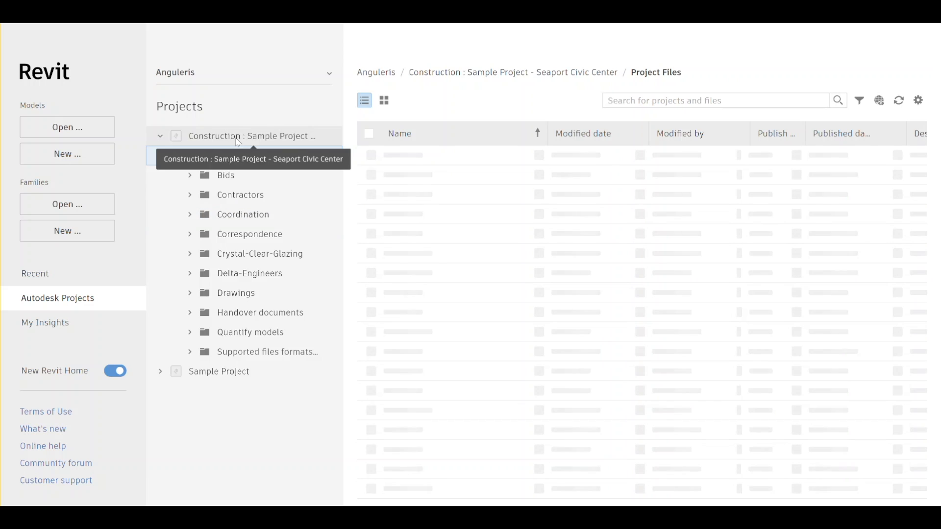
{"action": "left_click", "coordinate": [227, 155]}
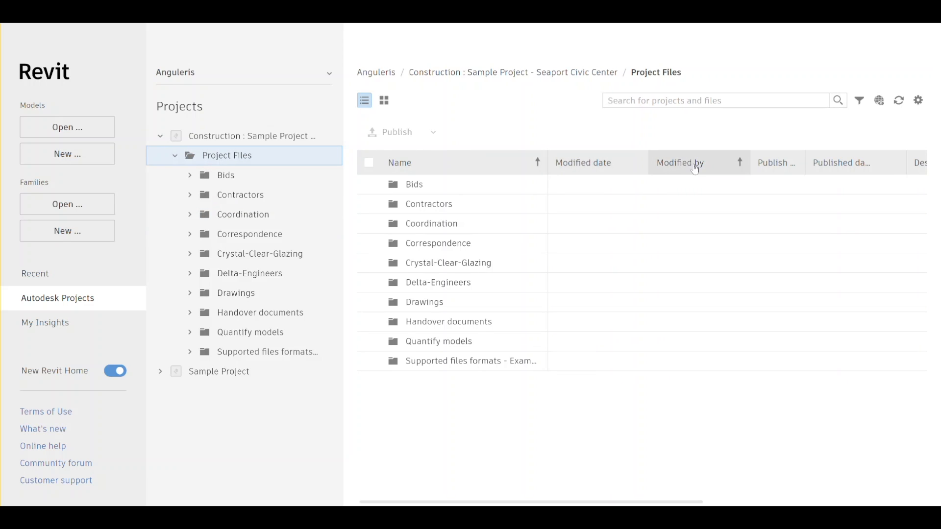
{"action": "mouse_move", "coordinate": [784, 163]}
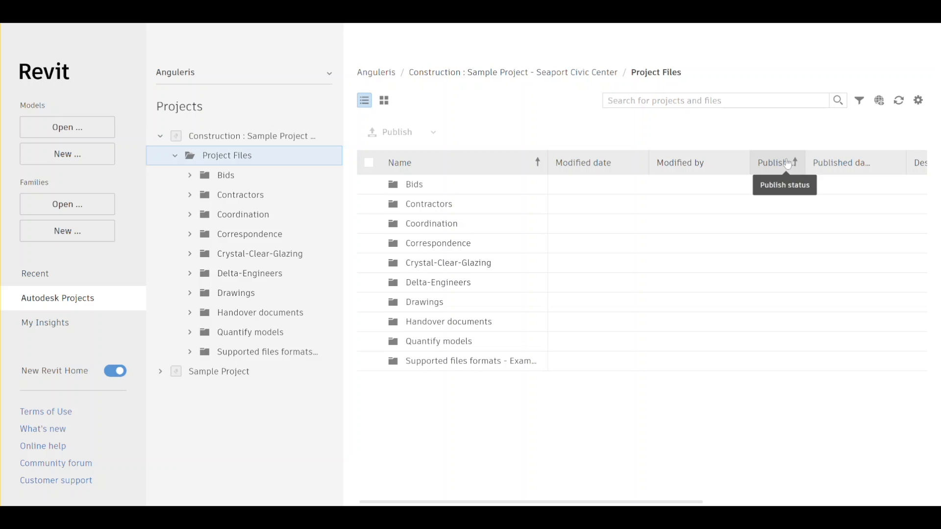
{"action": "mouse_move", "coordinate": [732, 450]}
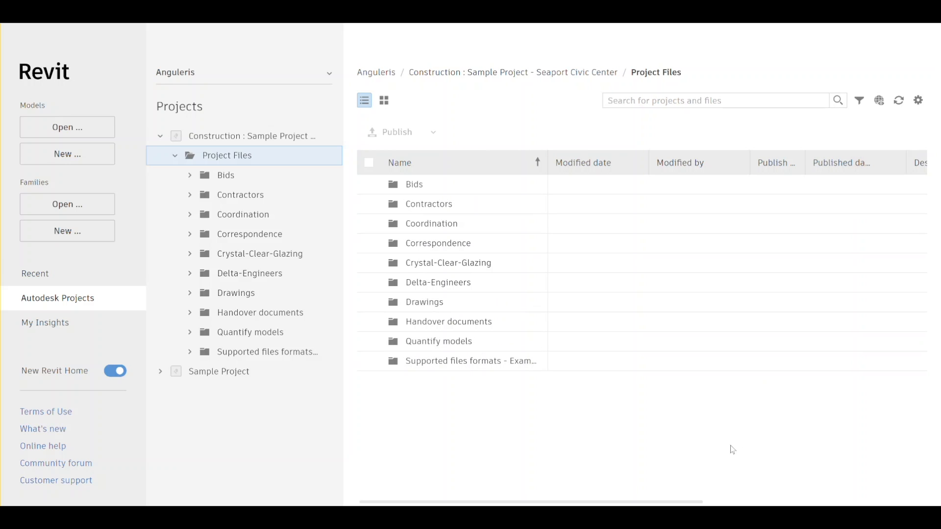
{"action": "scroll", "scroll_direction": "right", "scroll_amount": 3}
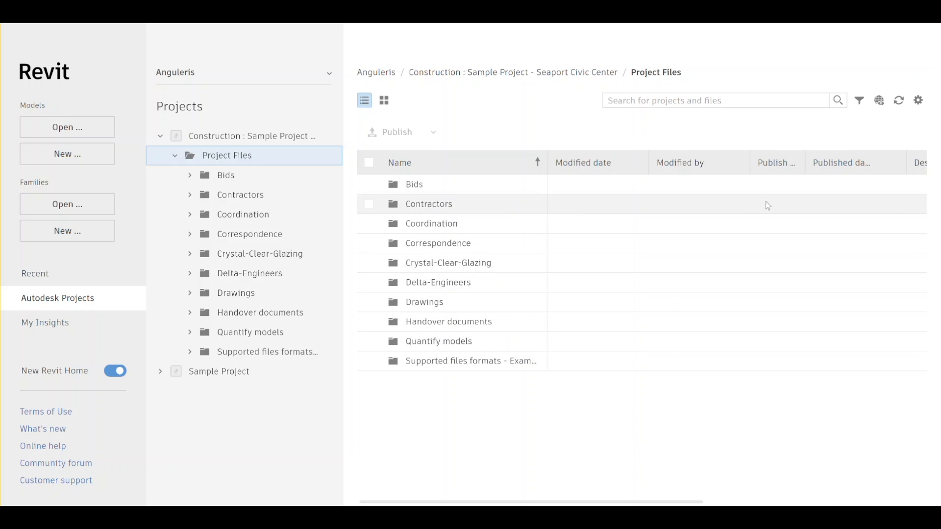
{"action": "mouse_move", "coordinate": [880, 100]}
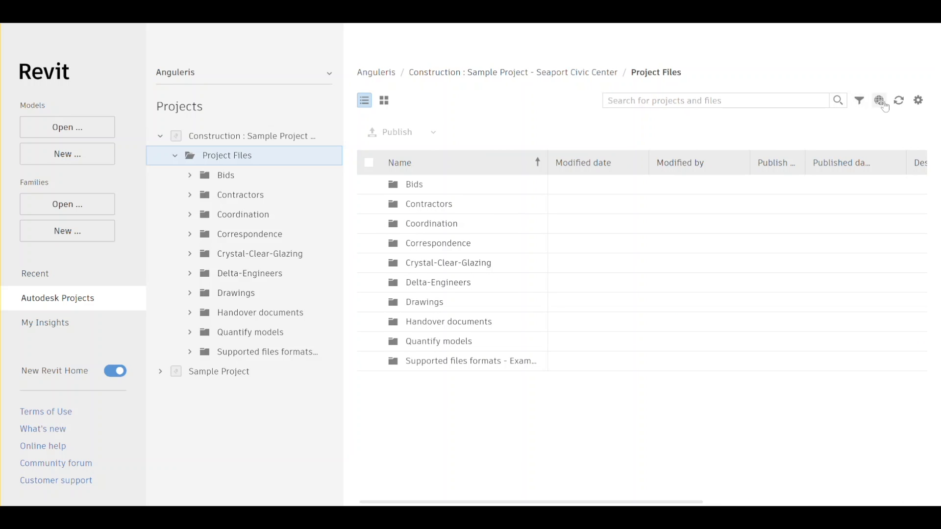
{"action": "mouse_move", "coordinate": [898, 102]}
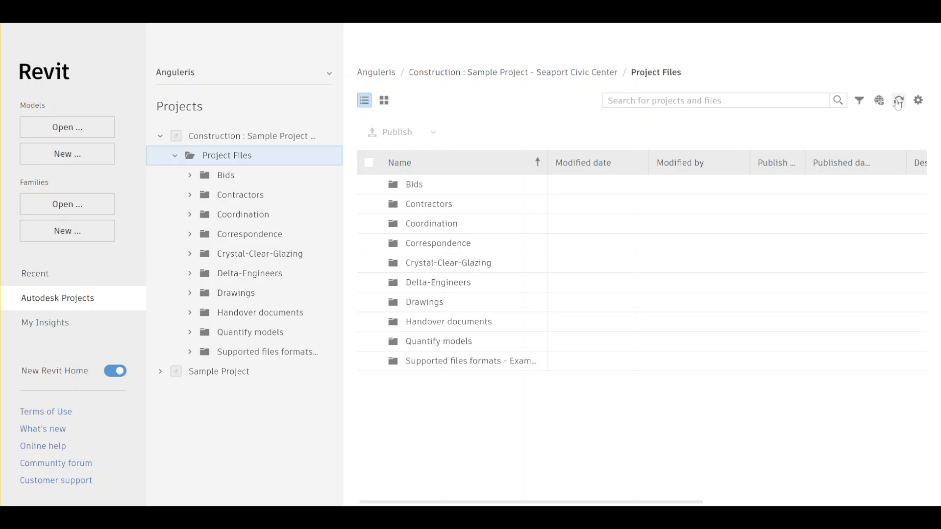
{"action": "mouse_move", "coordinate": [917, 100]}
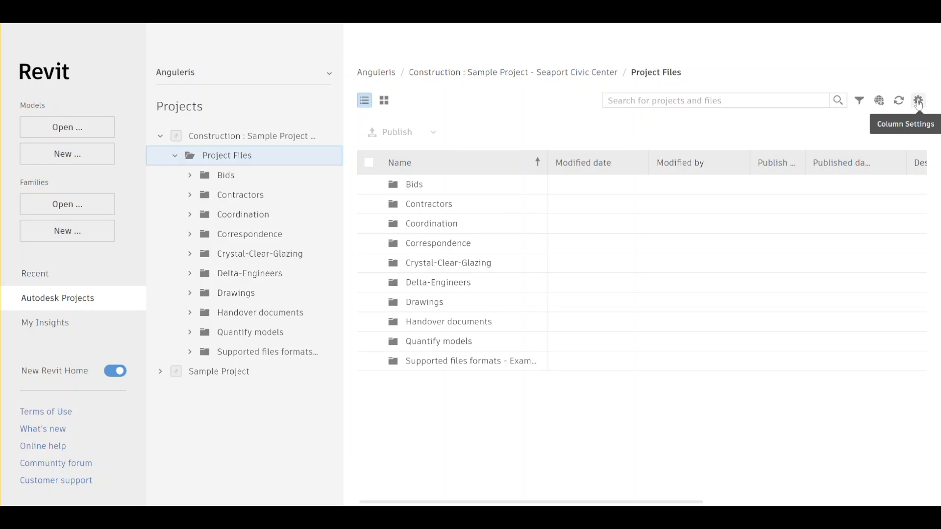
{"action": "mouse_move", "coordinate": [323, 436]}
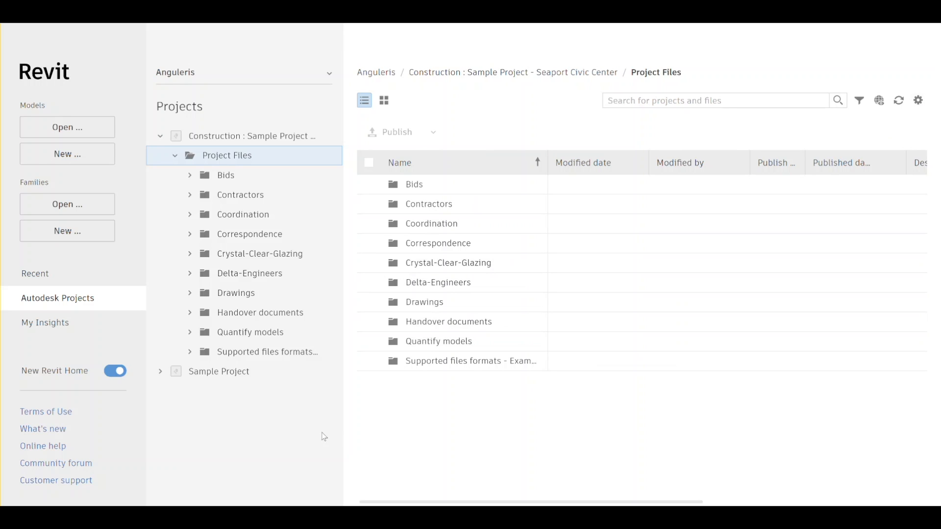
{"action": "mouse_move", "coordinate": [210, 422]}
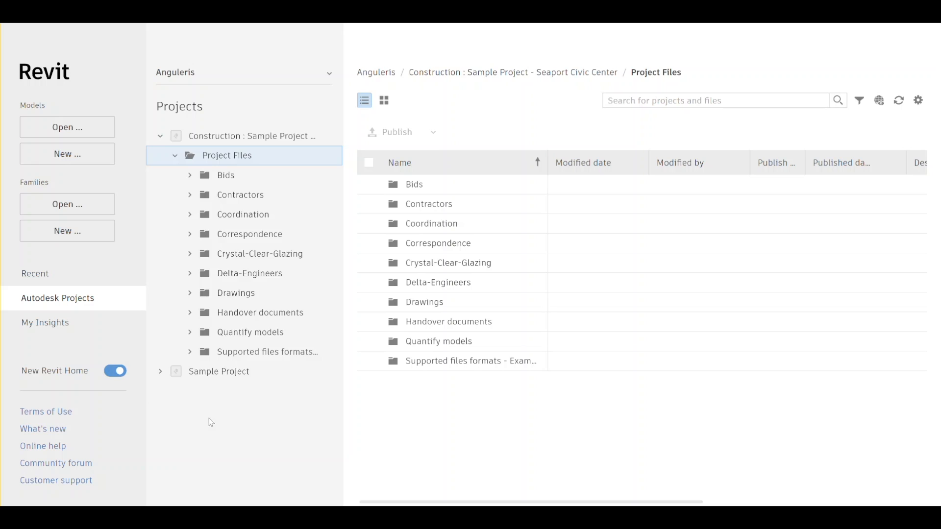
{"action": "mouse_move", "coordinate": [236, 450]}
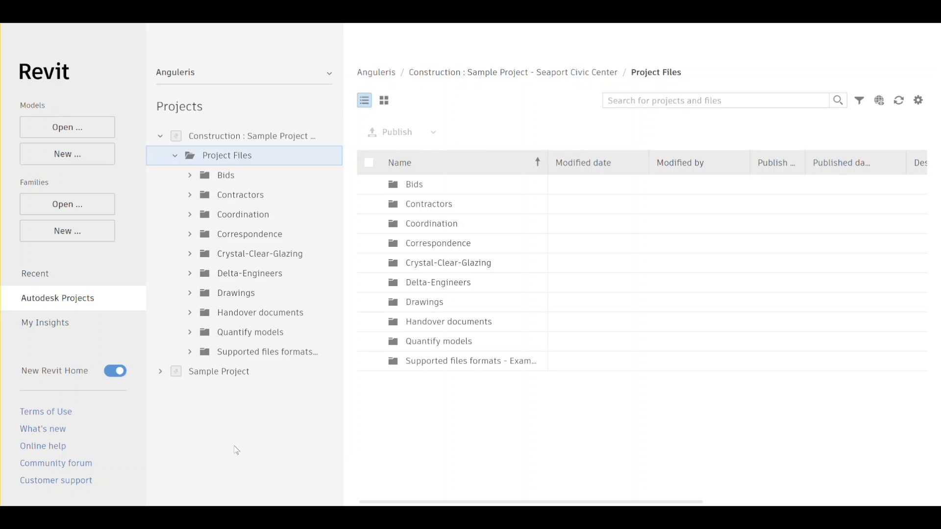
{"action": "mouse_move", "coordinate": [205, 401]}
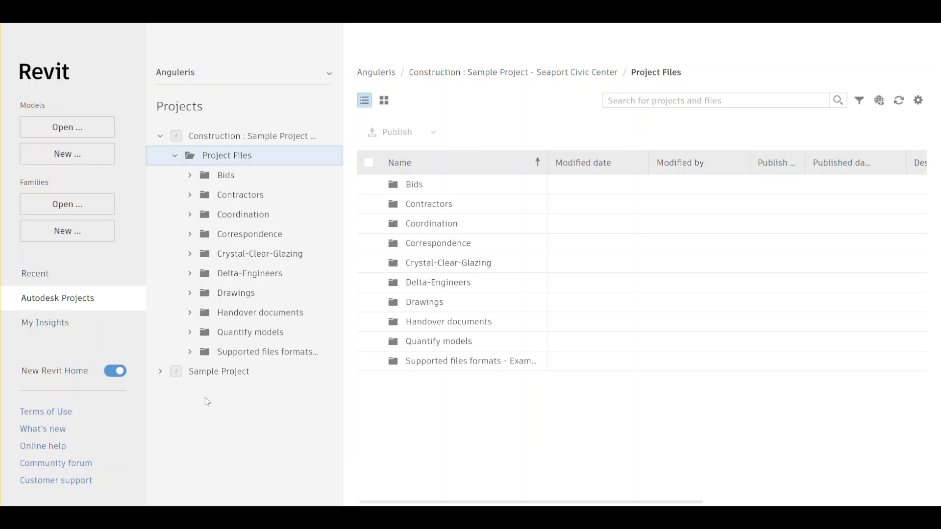
{"action": "mouse_move", "coordinate": [123, 99]}
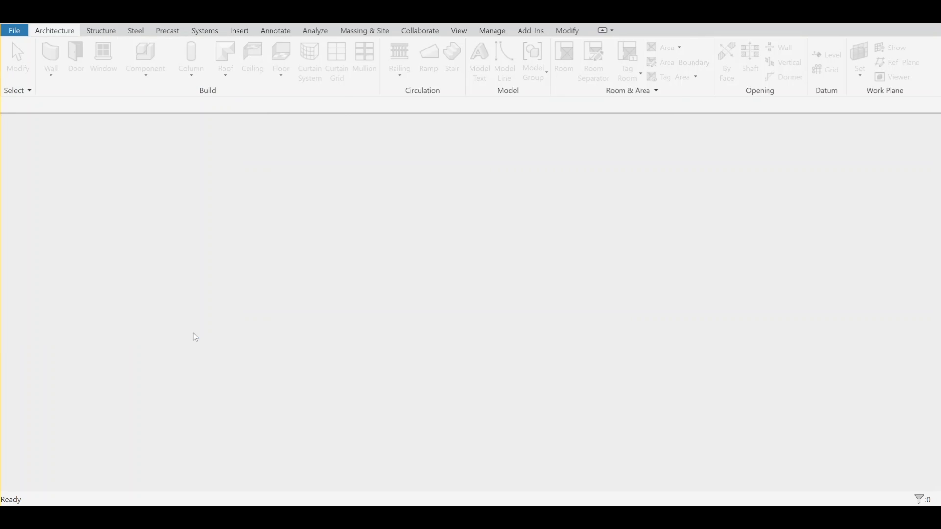
Step: In Cloud Model options, tick 'Show projects in all Revit software versions at New Revit Home'
{"action": "left_click", "coordinate": [354, 207]}
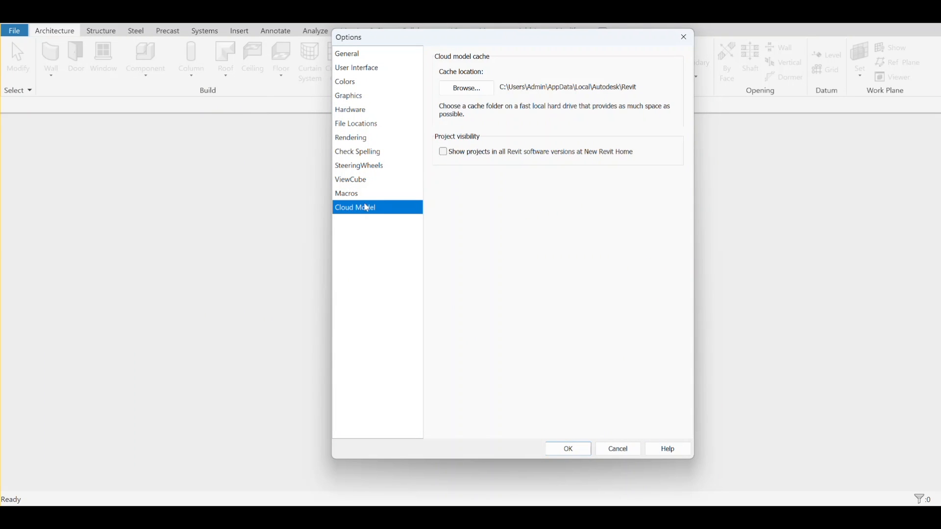
{"action": "mouse_move", "coordinate": [586, 161]}
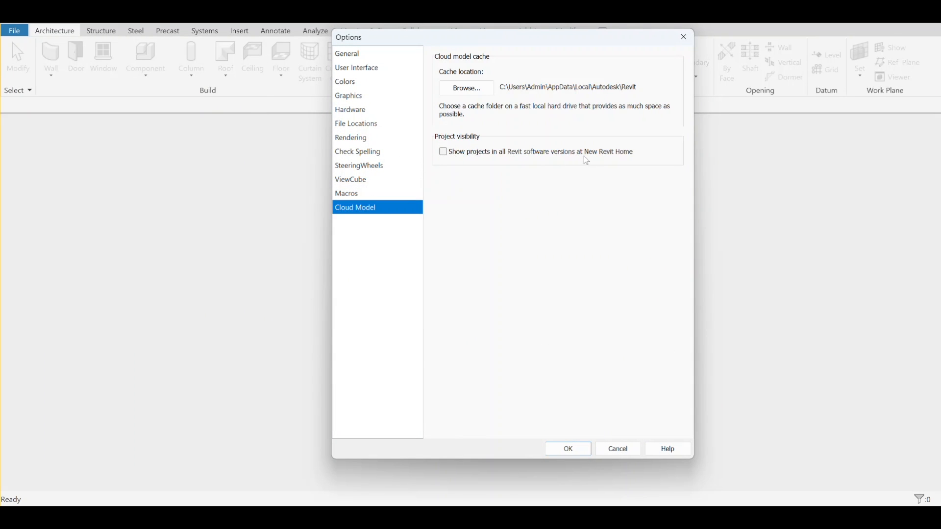
{"action": "left_click", "coordinate": [443, 151]}
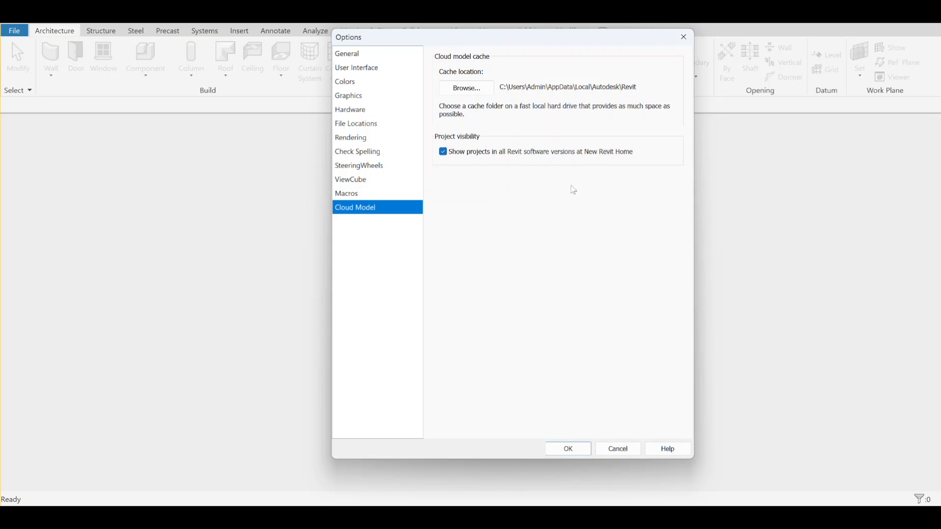